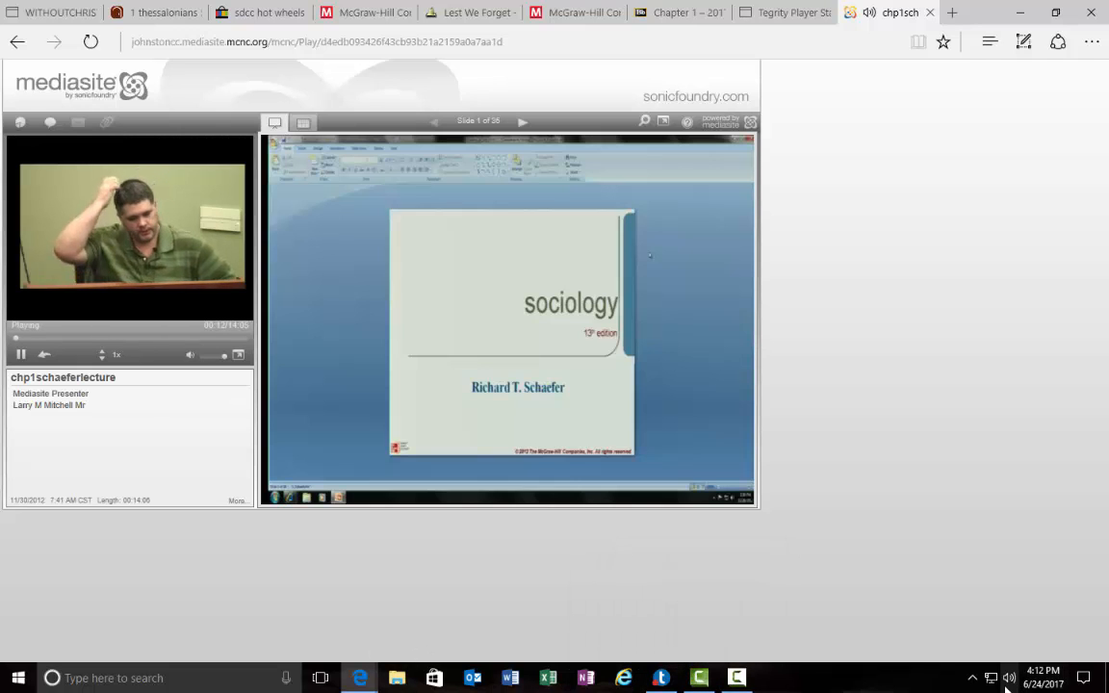
Step: Start the sociology lecture playing and let it reach slide 2, Understanding Sociology
click(1008, 678)
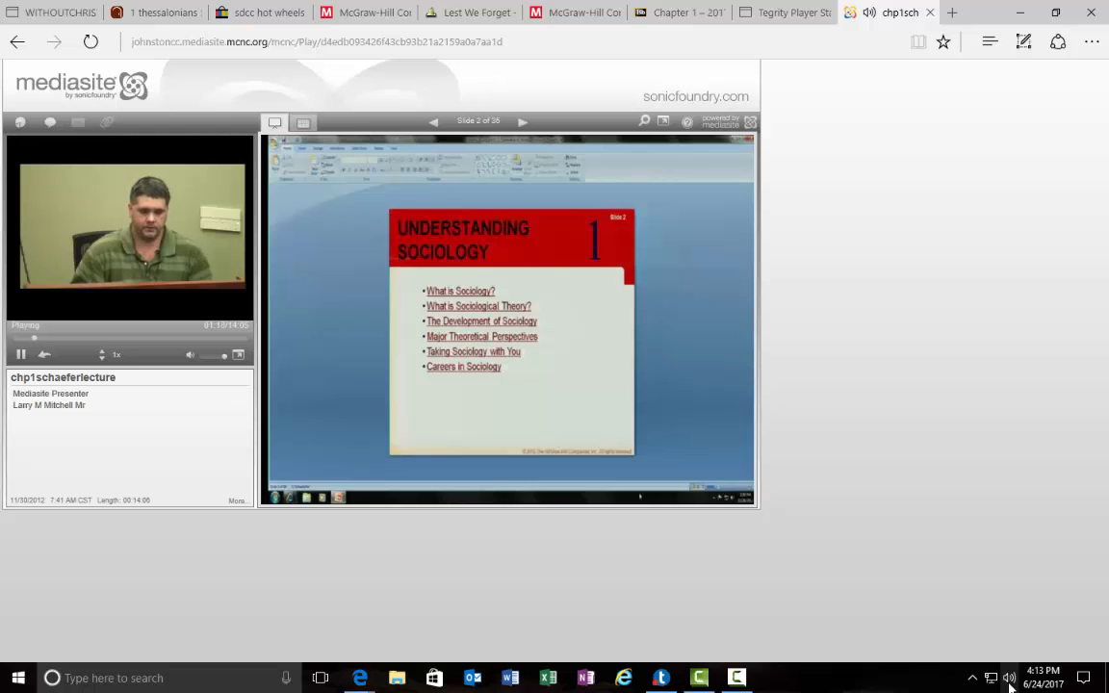
Step: Advance playback to slide 6, The Sociological Imagination, around 2:20
click(523, 121)
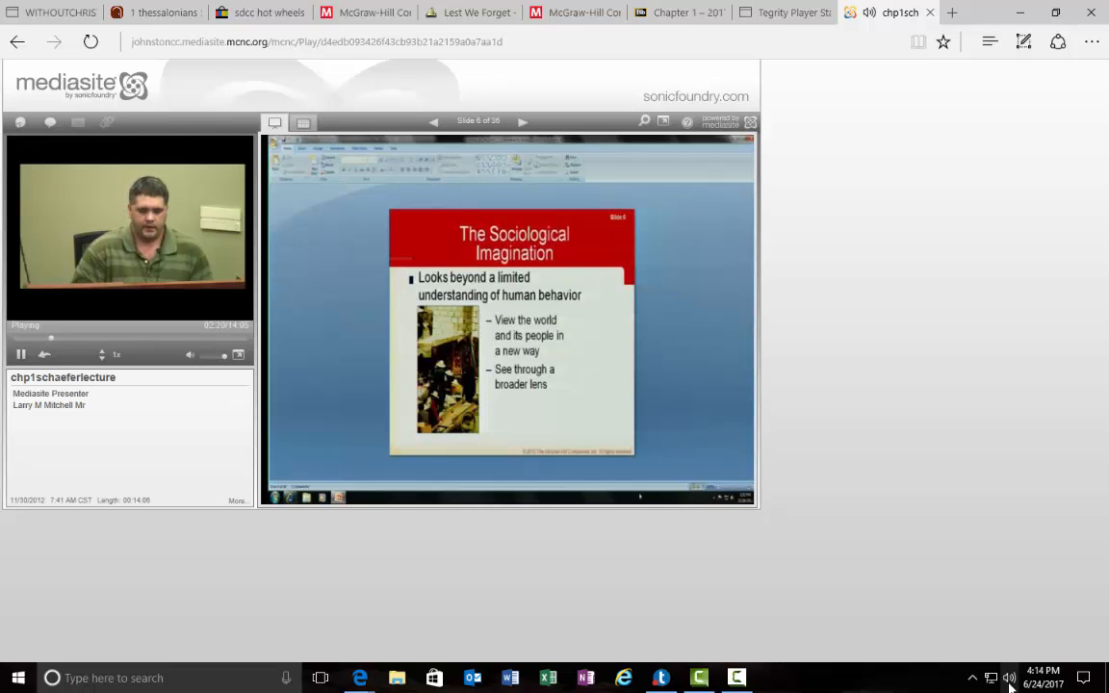
Step: Move on to slide 7, Sociology and the Social Sciences, about three minutes in
click(522, 121)
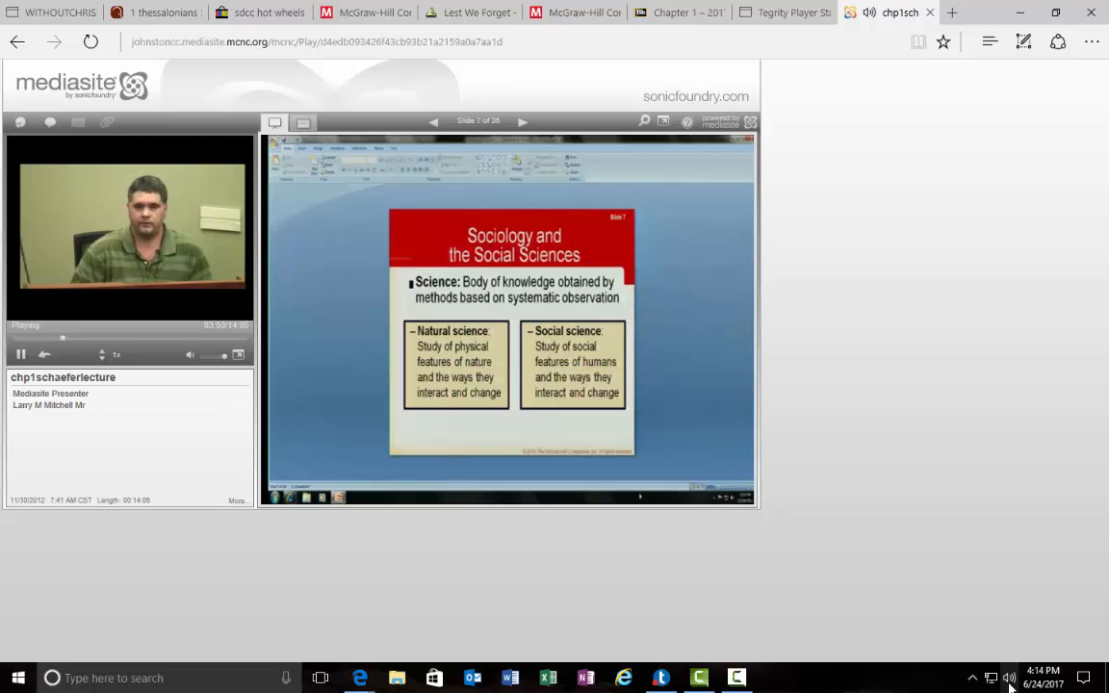
Step: Advance to slide 9, Sociology and Common Sense, at about 3:44
click(523, 122)
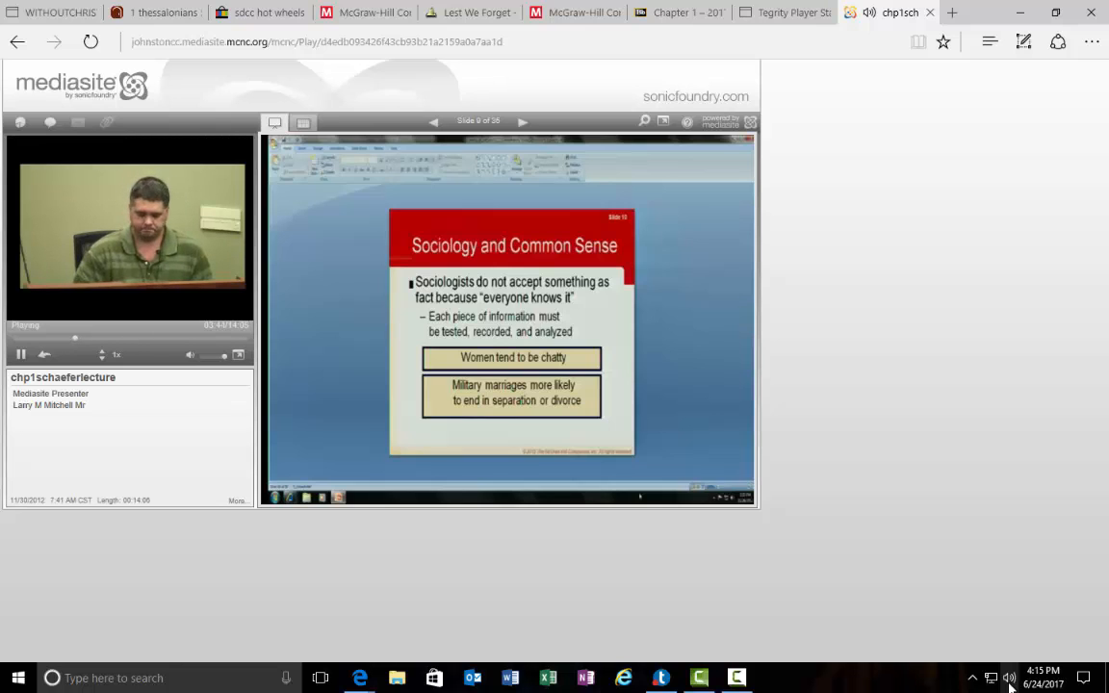
Step: Advance to slide 16, Early Thinkers on Karl Marx, around 5:35
click(523, 121)
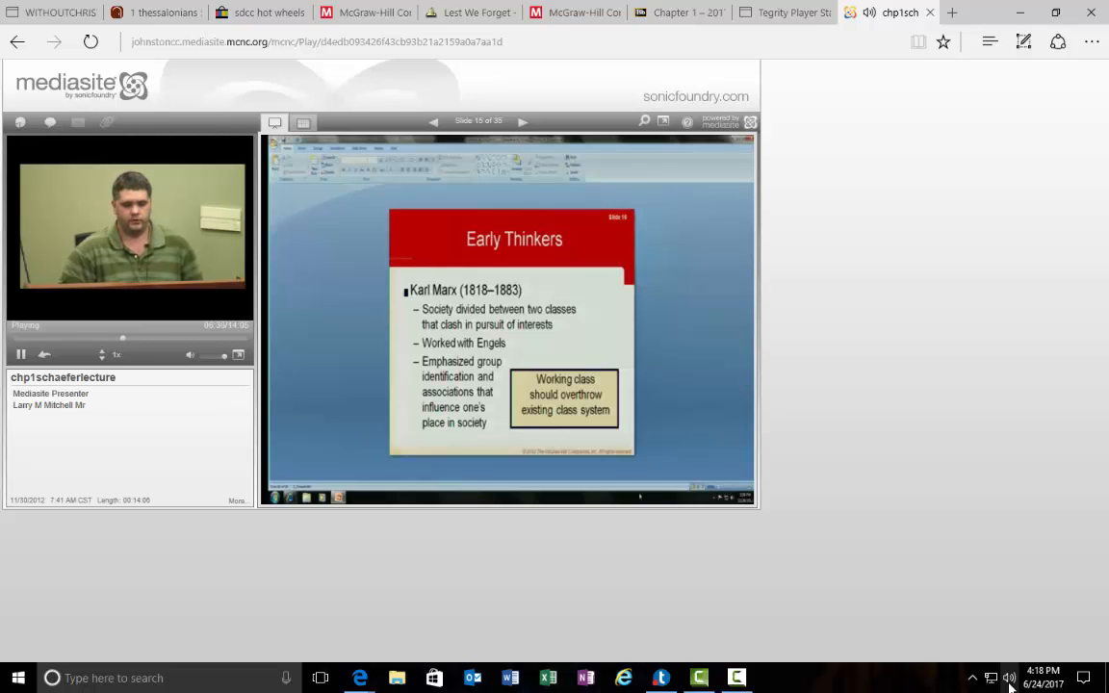
Step: Go to slide 20, Modern Developments on Robert Merton, near 7:50
click(523, 121)
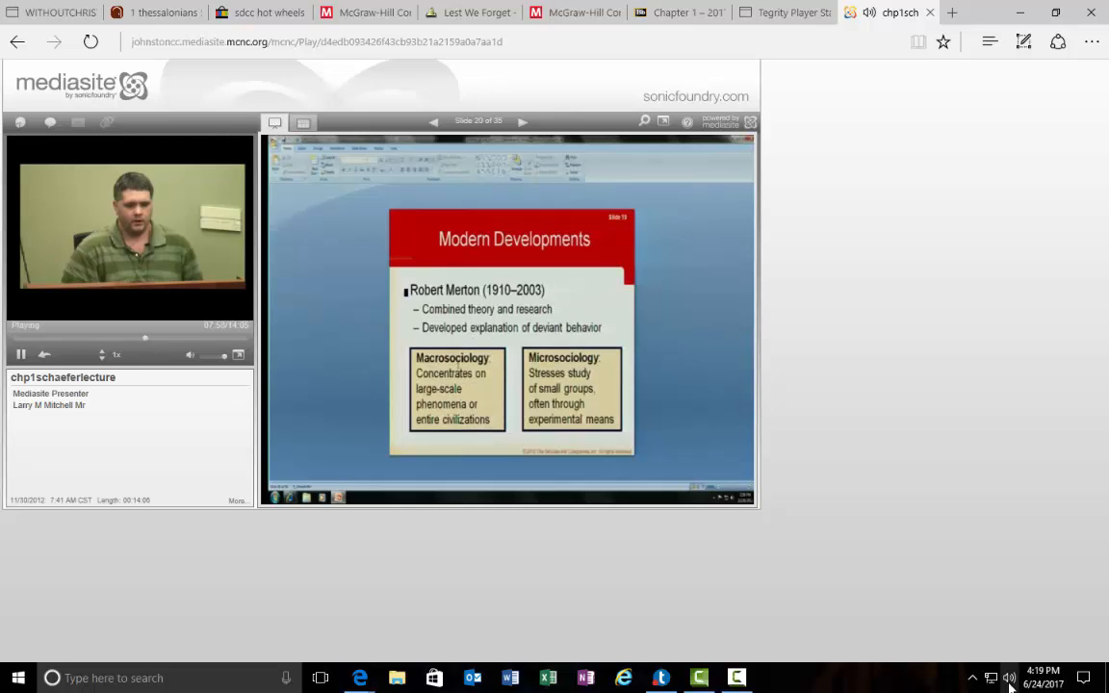
Step: Go to slide 22, Functionalist Perspective on manifest and latent functions, around 8:15
click(522, 121)
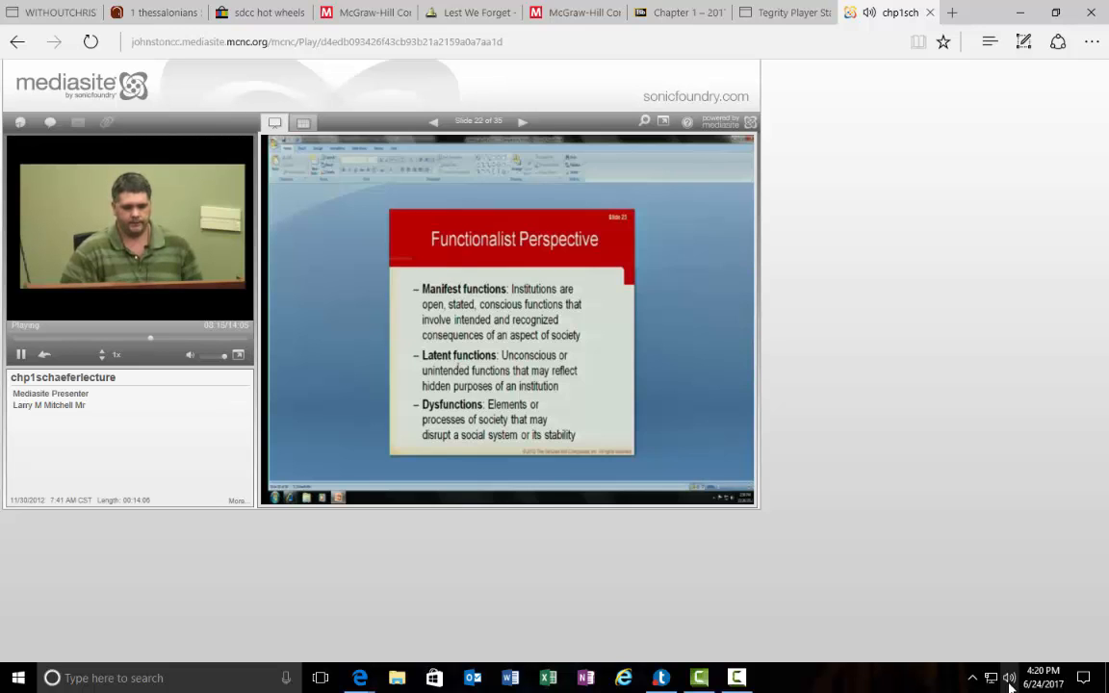
Step: Advance past Developing a Sociological Imagination to slide 32, Sociology in the Global Community
click(522, 121)
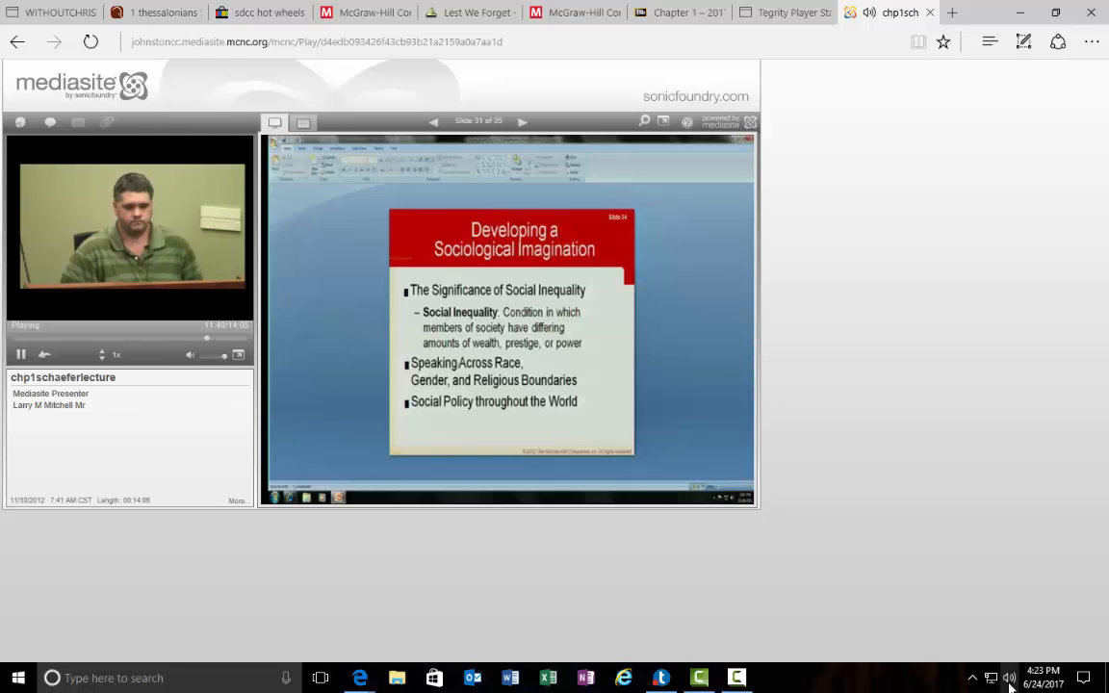
click(521, 120)
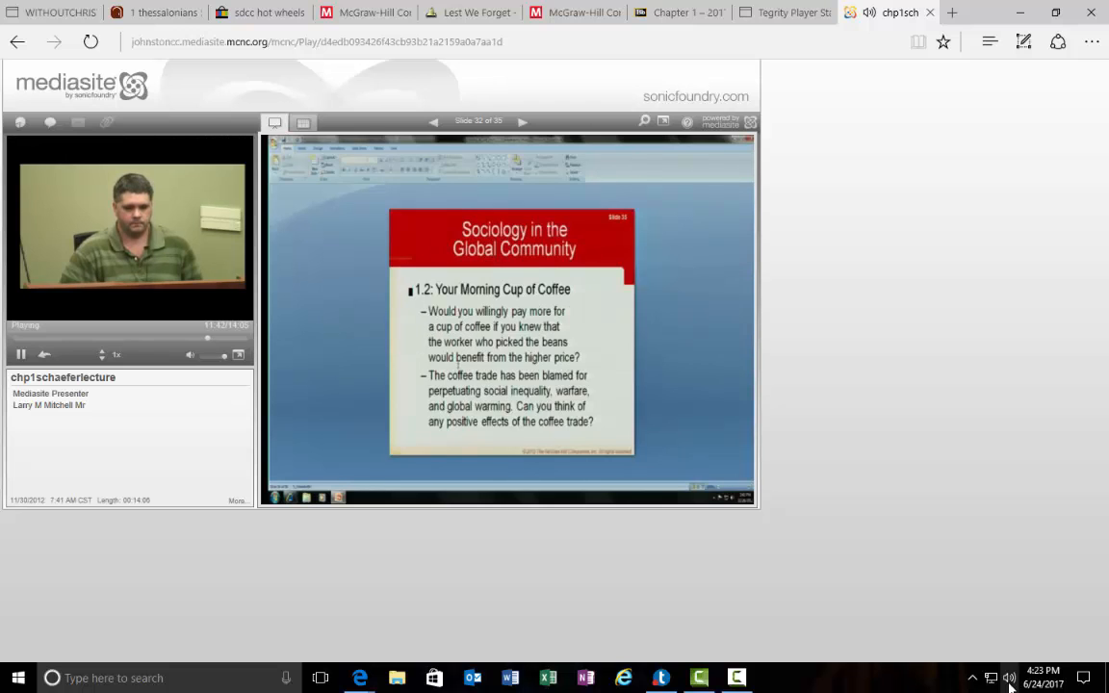